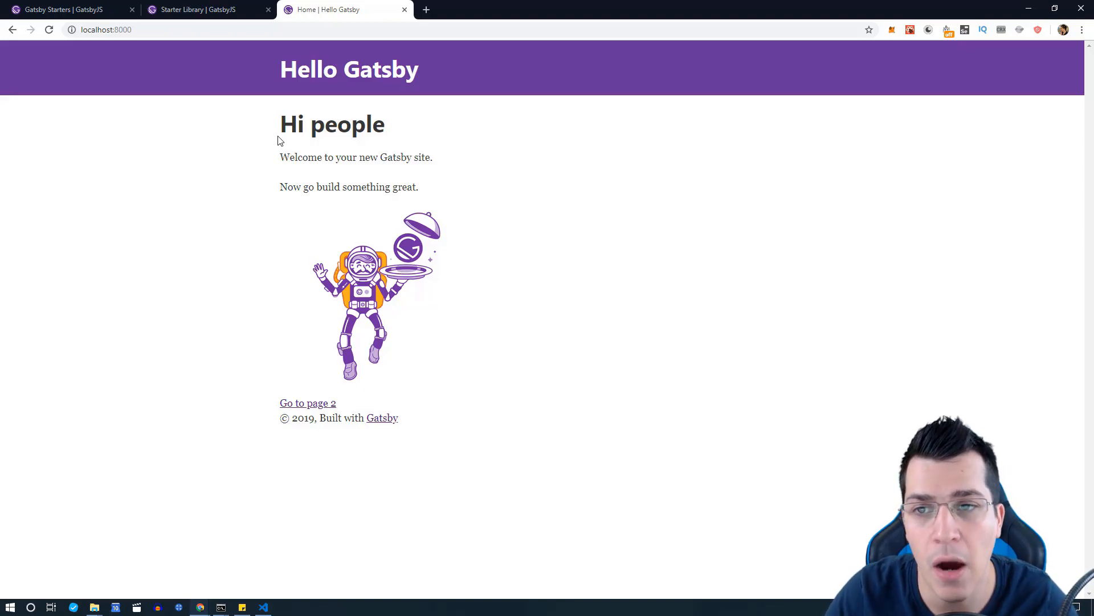
mouse_move(234, 147)
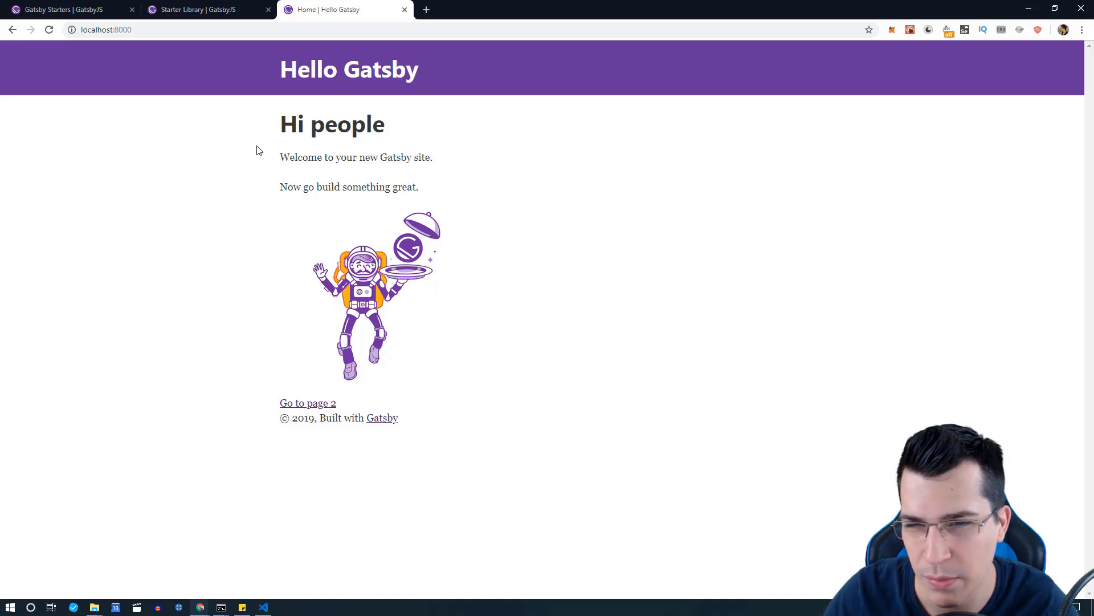
mouse_move(213, 7)
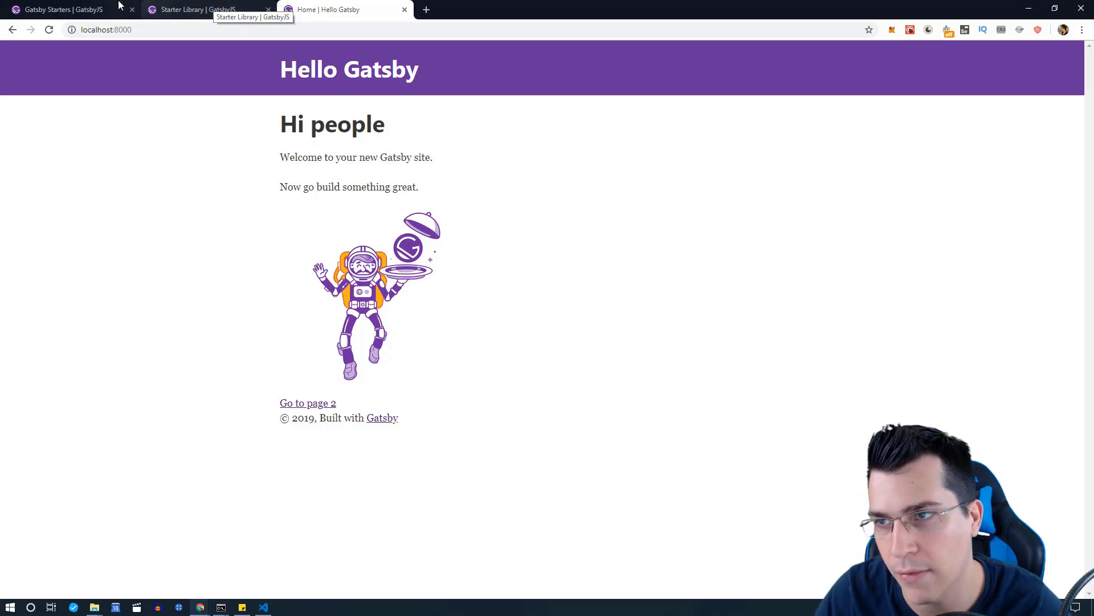
From the Official starters table, launch the default starter demo and the gatsby-starter-blog repo in new tabs.
left_click(63, 7)
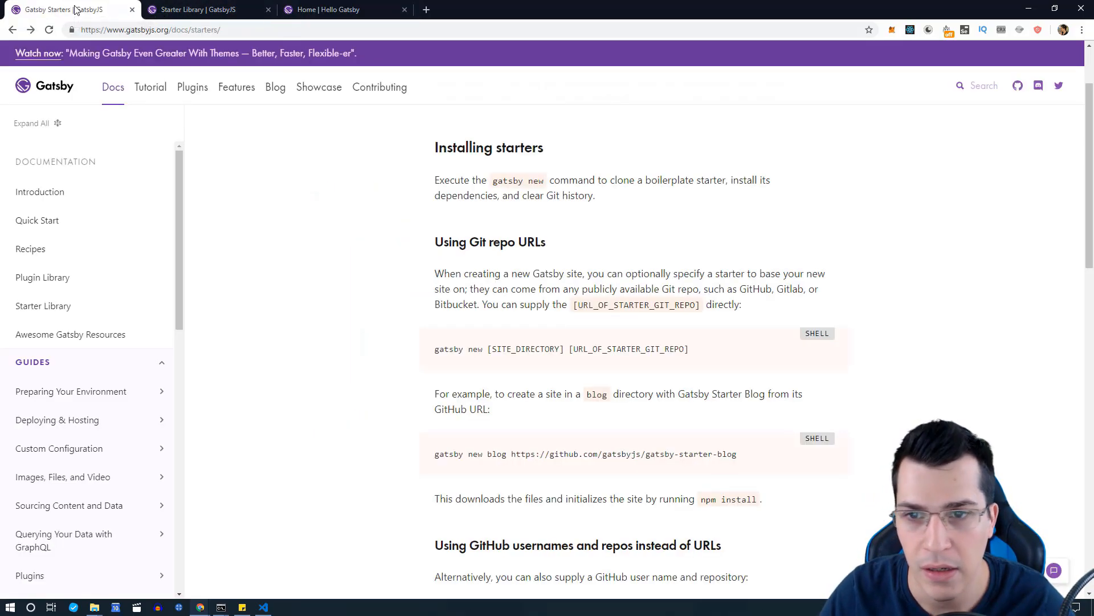
scroll("down", 3)
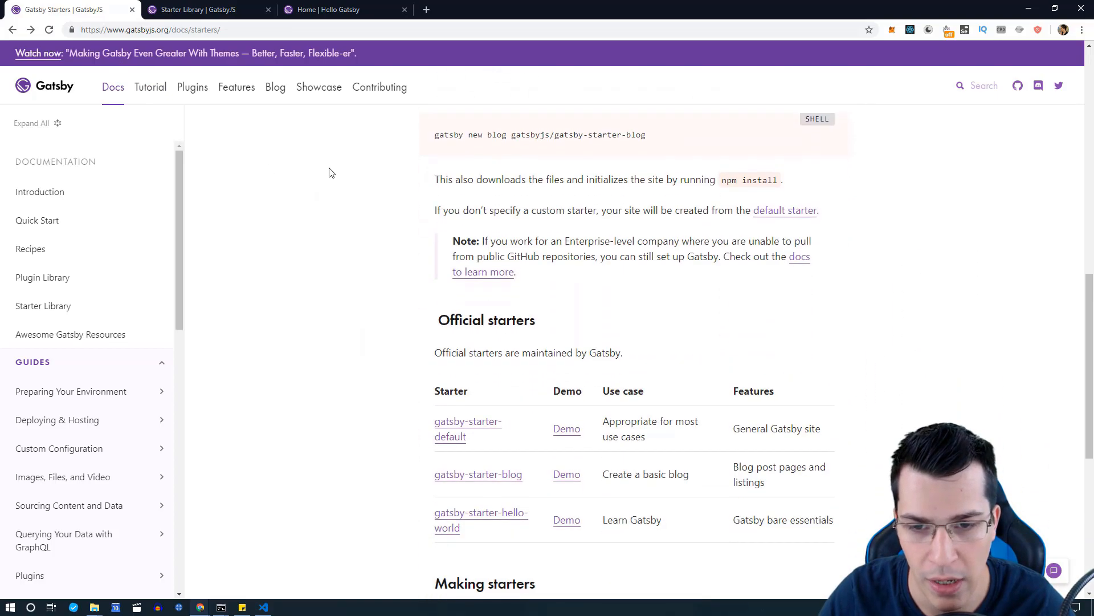
scroll("down", 3)
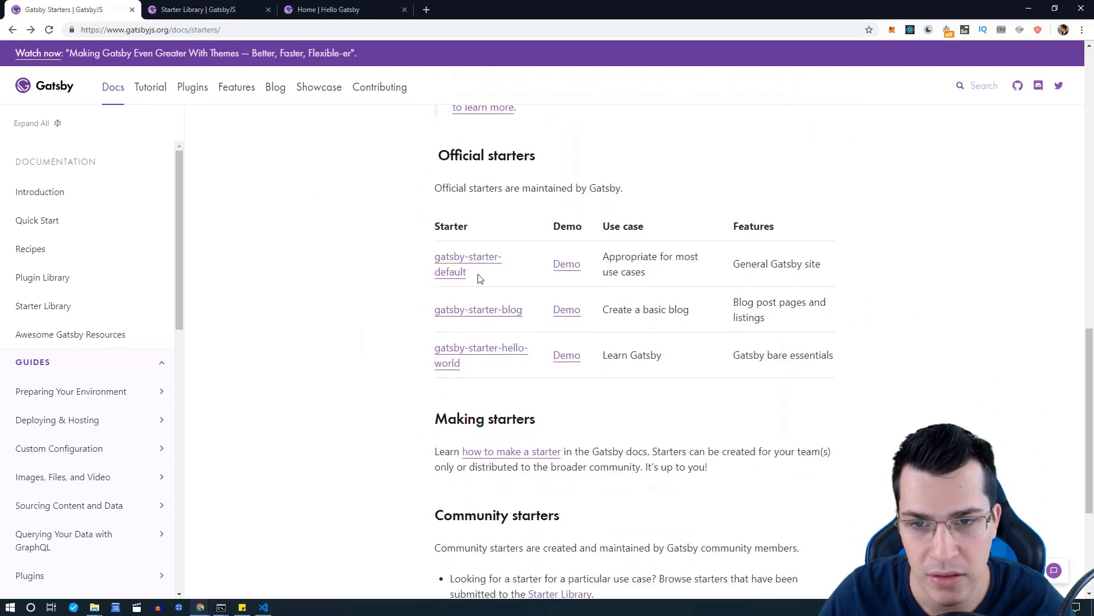
mouse_move(487, 210)
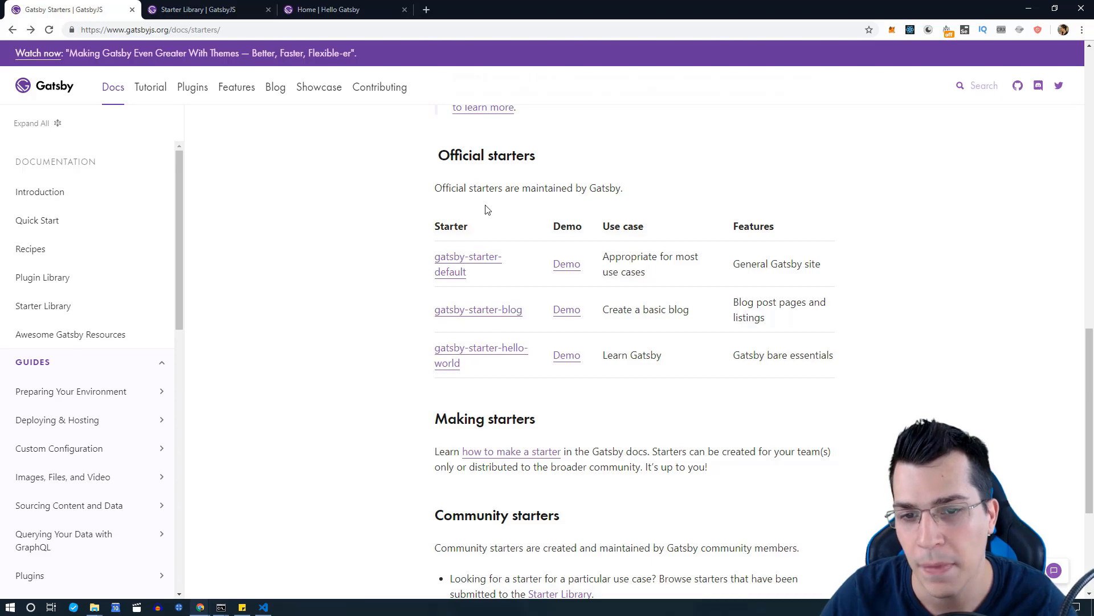
left_click(567, 265)
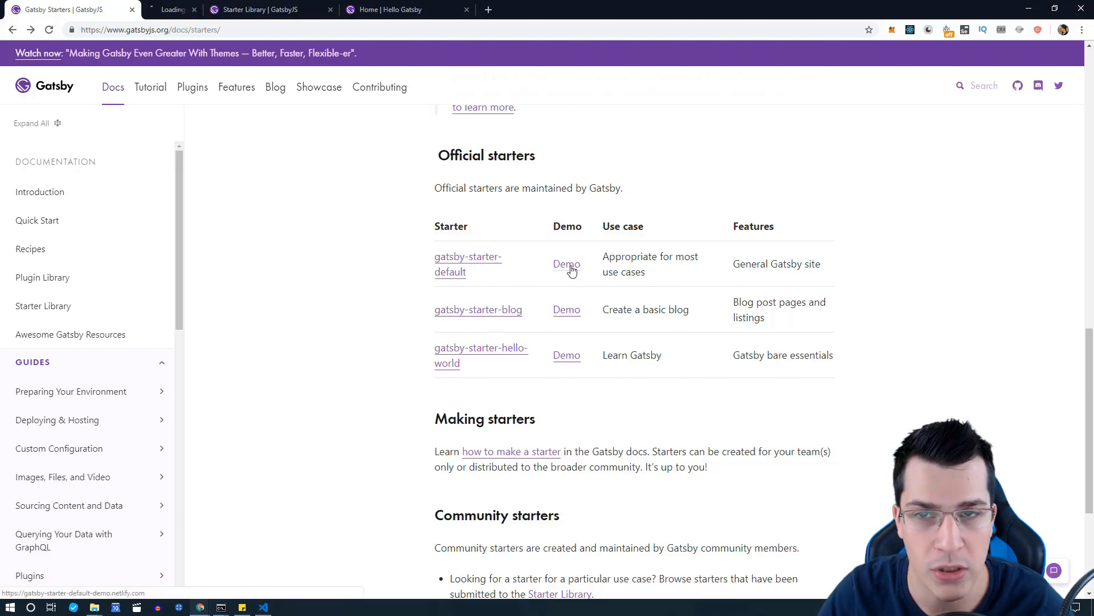
left_click(565, 265)
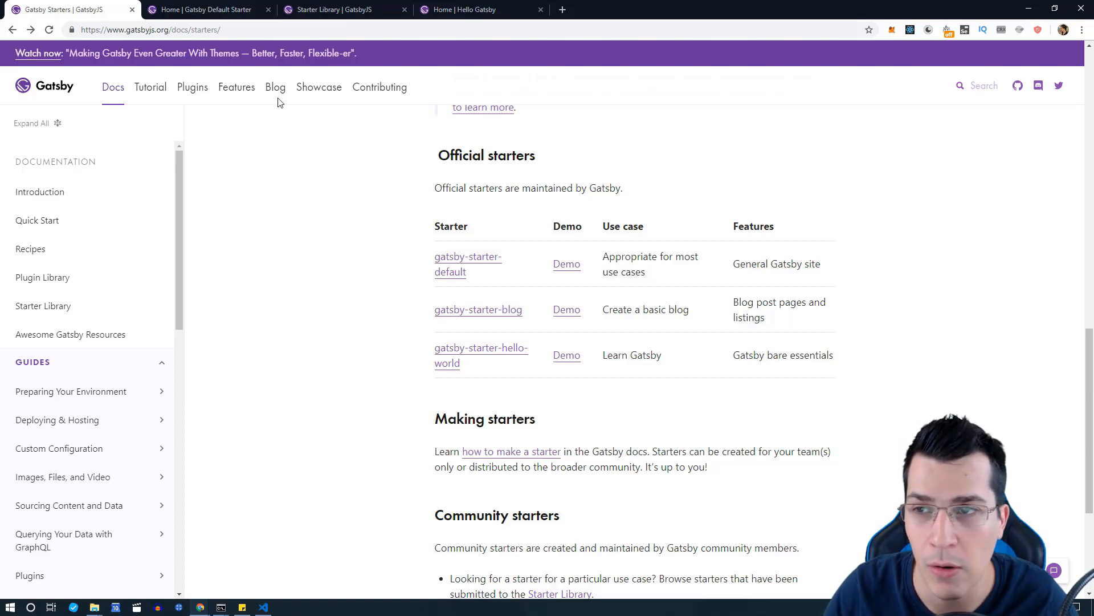
mouse_move(209, 10)
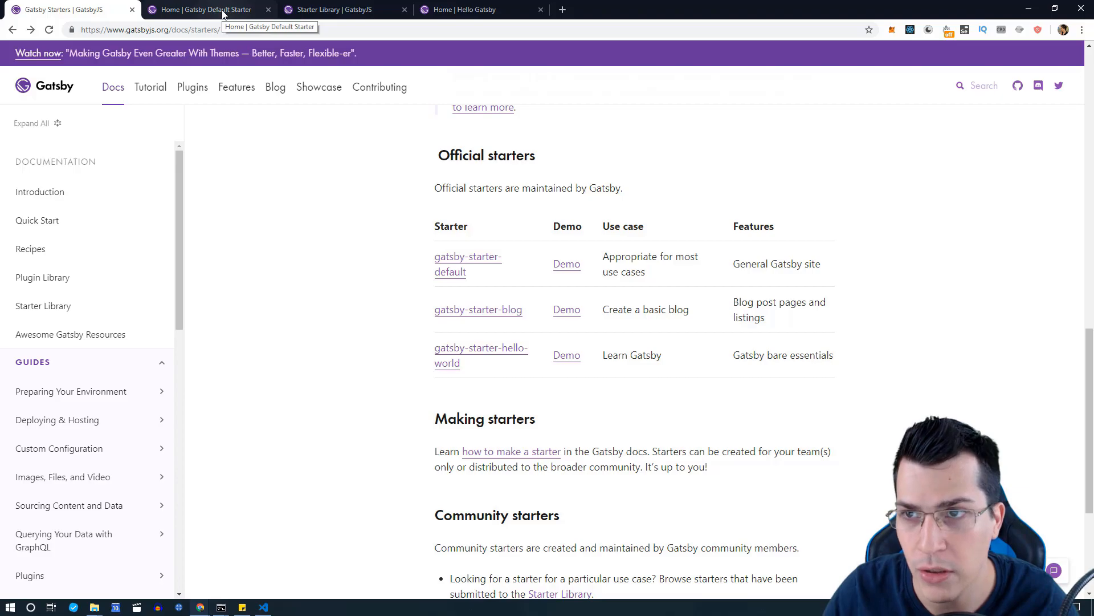
left_click(208, 9)
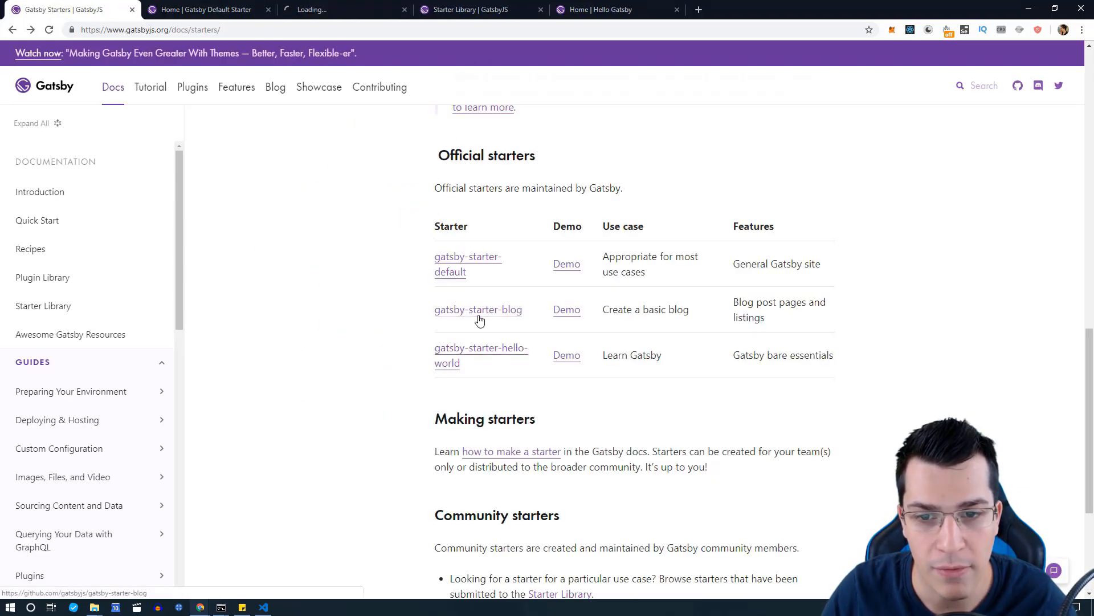
Review the gatsby-starter-blog GitHub repository page and its README.
left_click(478, 310)
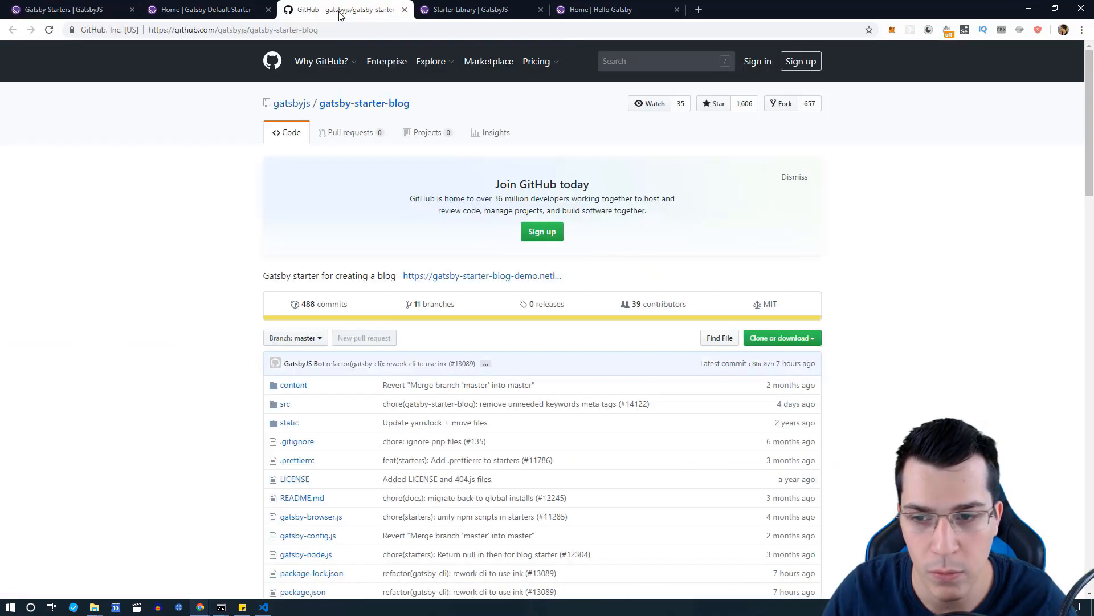
scroll("down", 3)
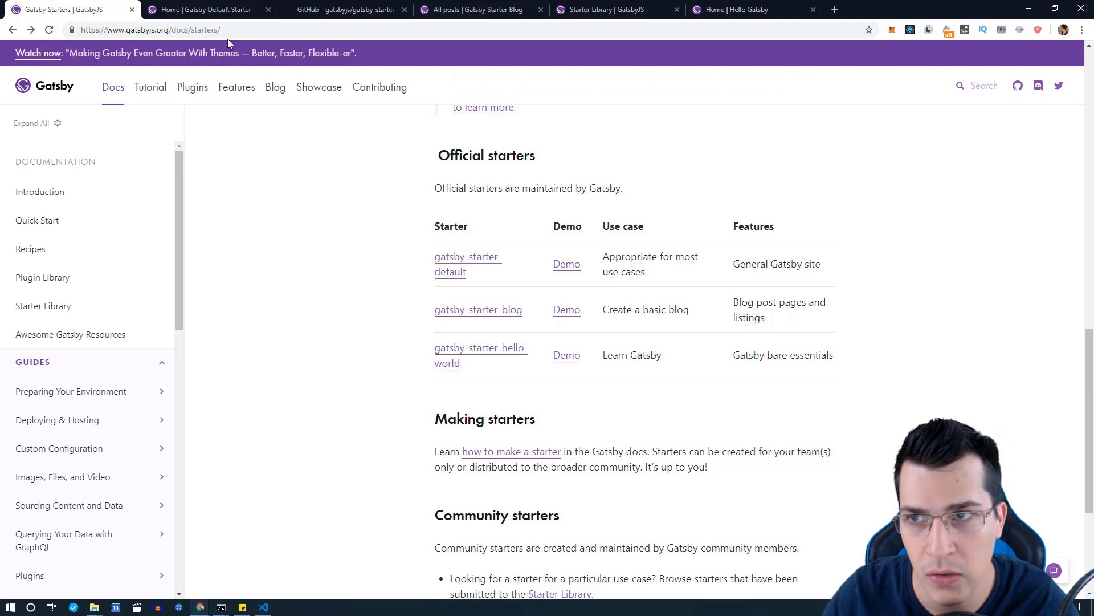
mouse_move(243, 30)
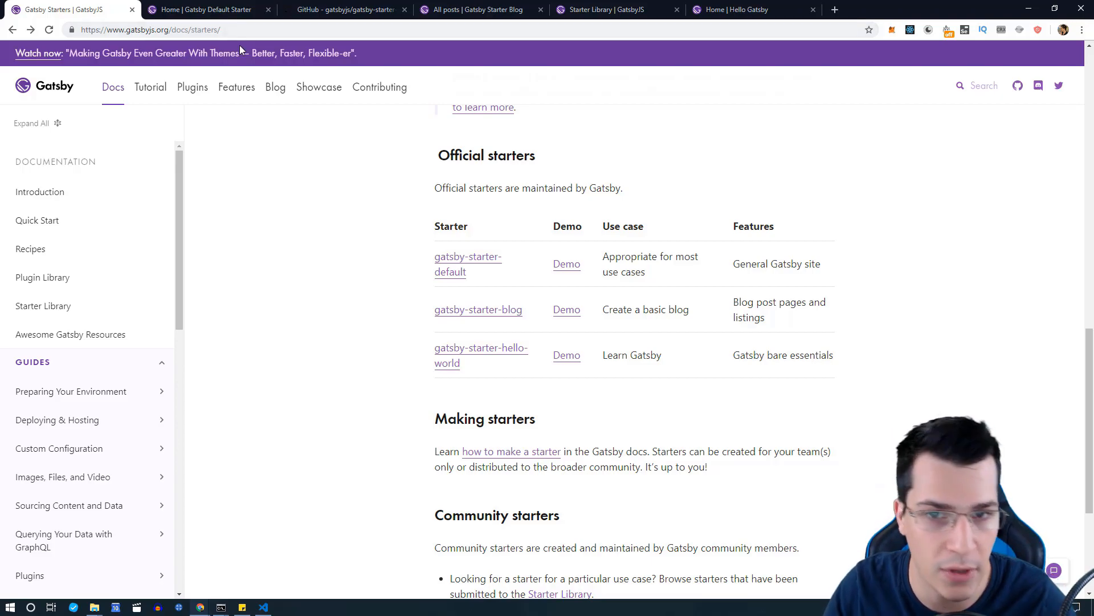
mouse_move(181, 6)
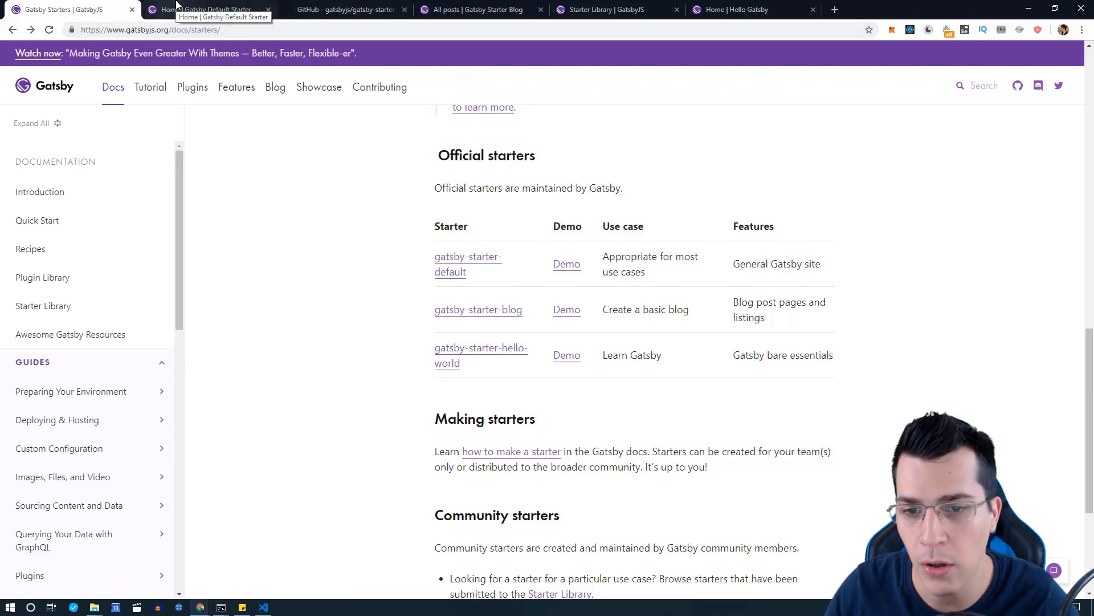
left_click(486, 9)
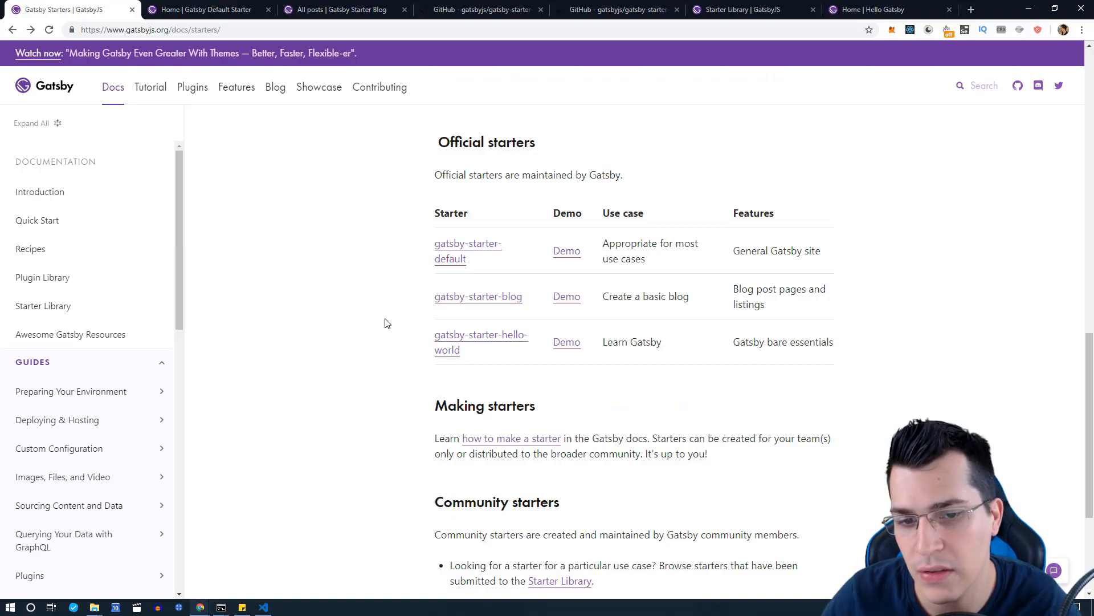
mouse_move(566, 347)
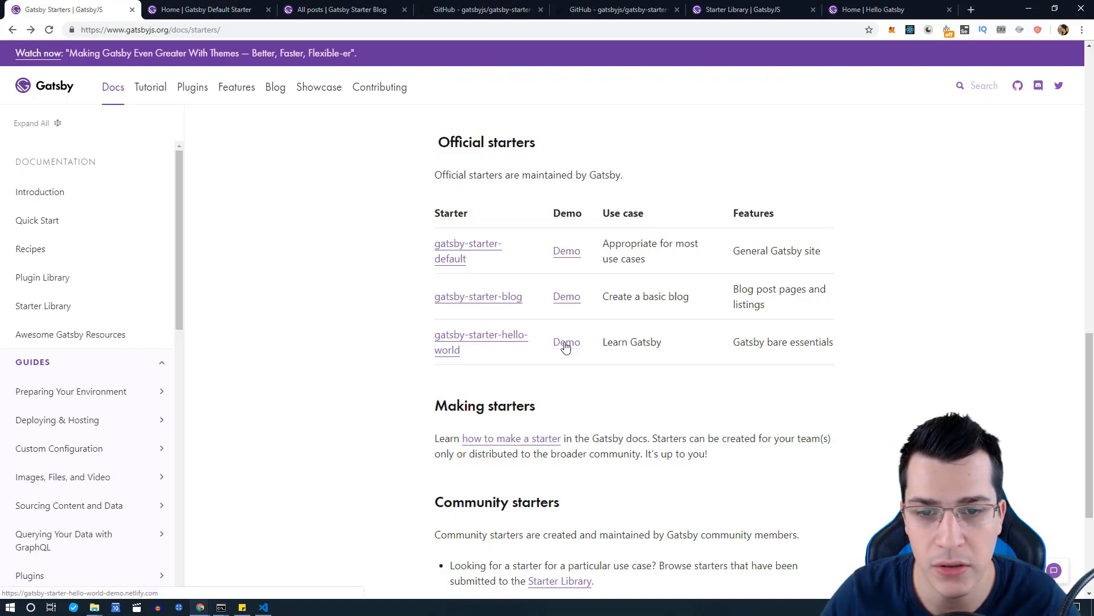
Launch the hello-world starter demo, return to the starters docs, and bring up the Start menu.
left_click(566, 342)
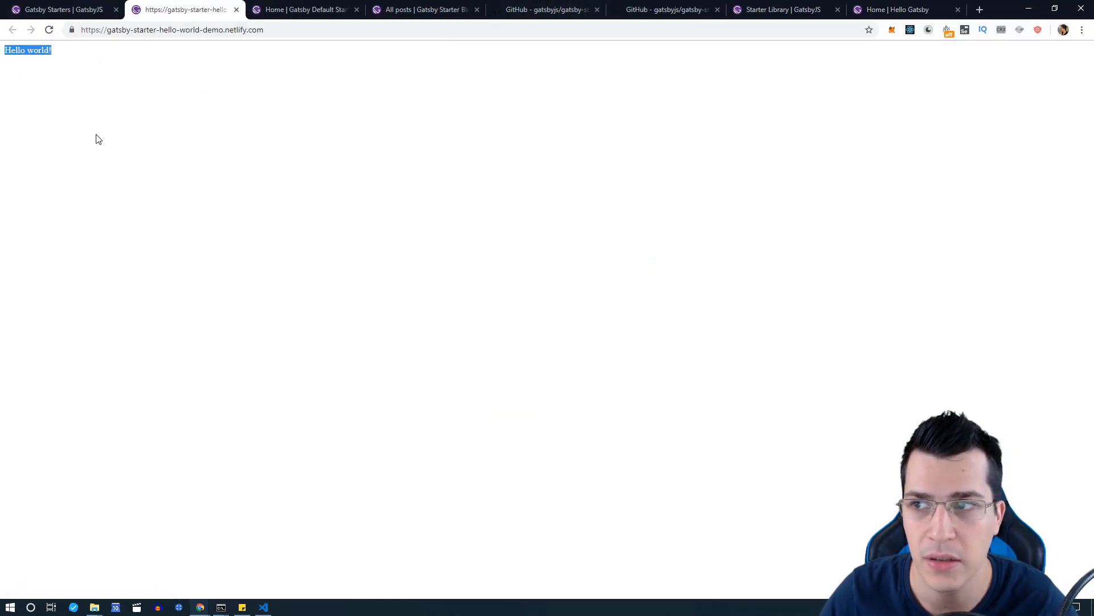
left_click(63, 9)
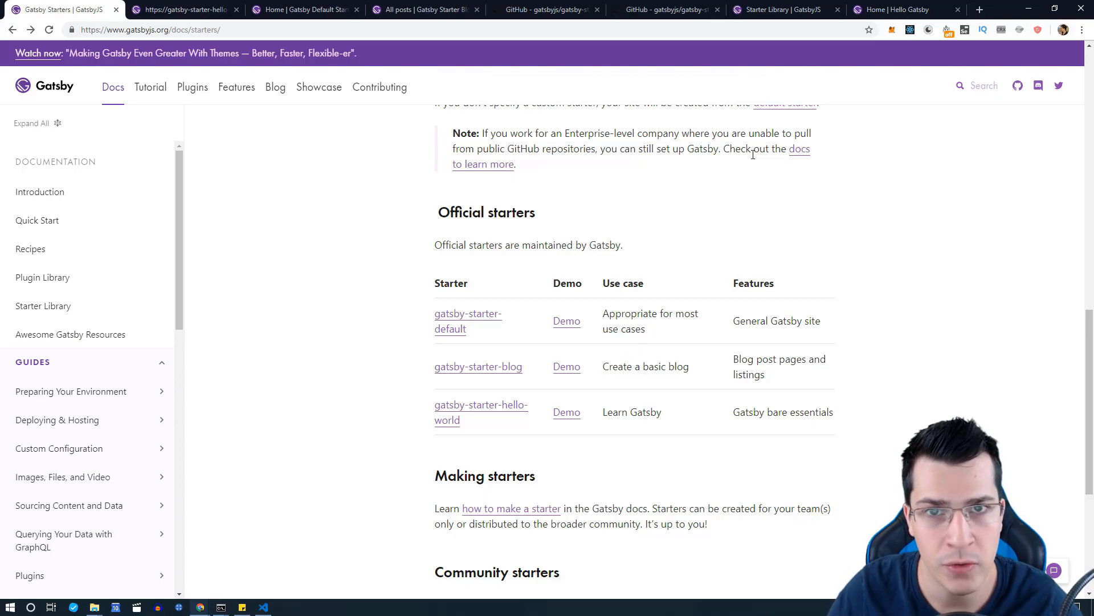
left_click(9, 603)
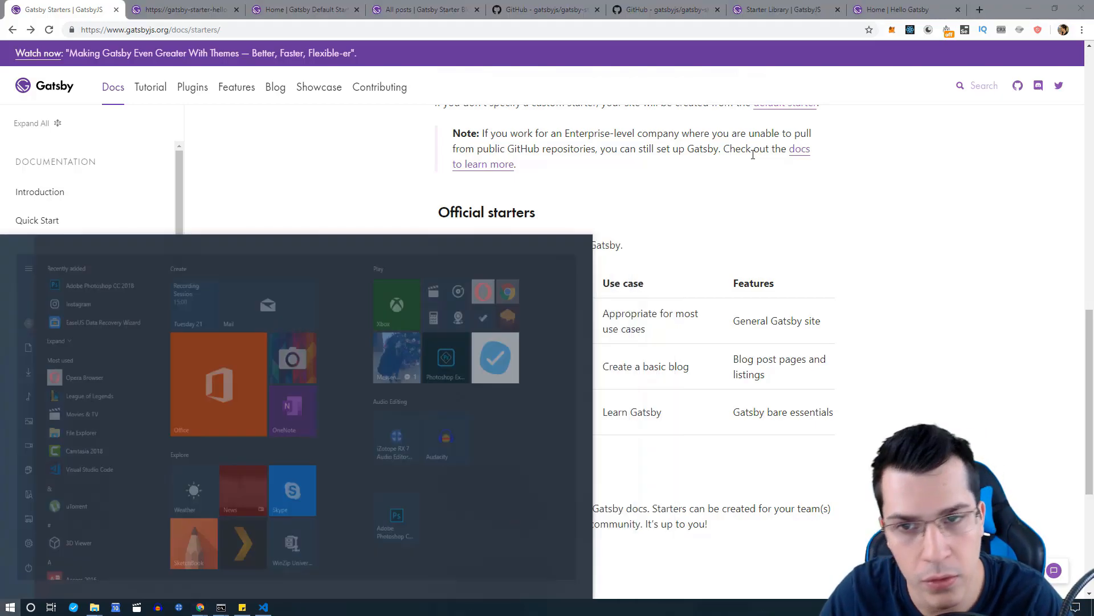
Start cmd and enter 'gatsby new hello-world' without running it, then return to the browser.
type("cmd")
type("F:")
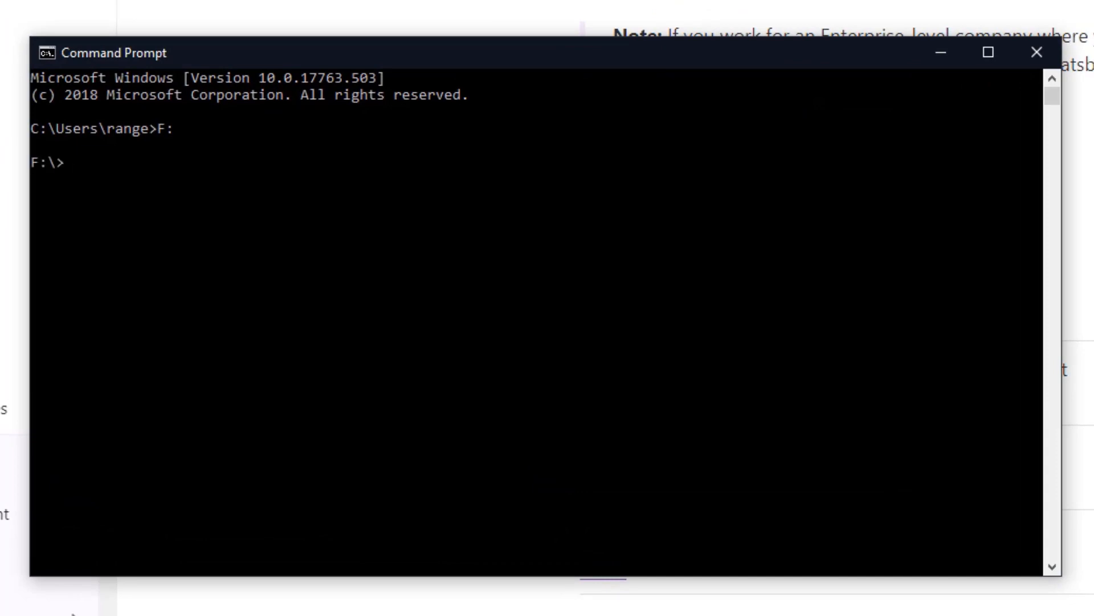
type("gatsby new")
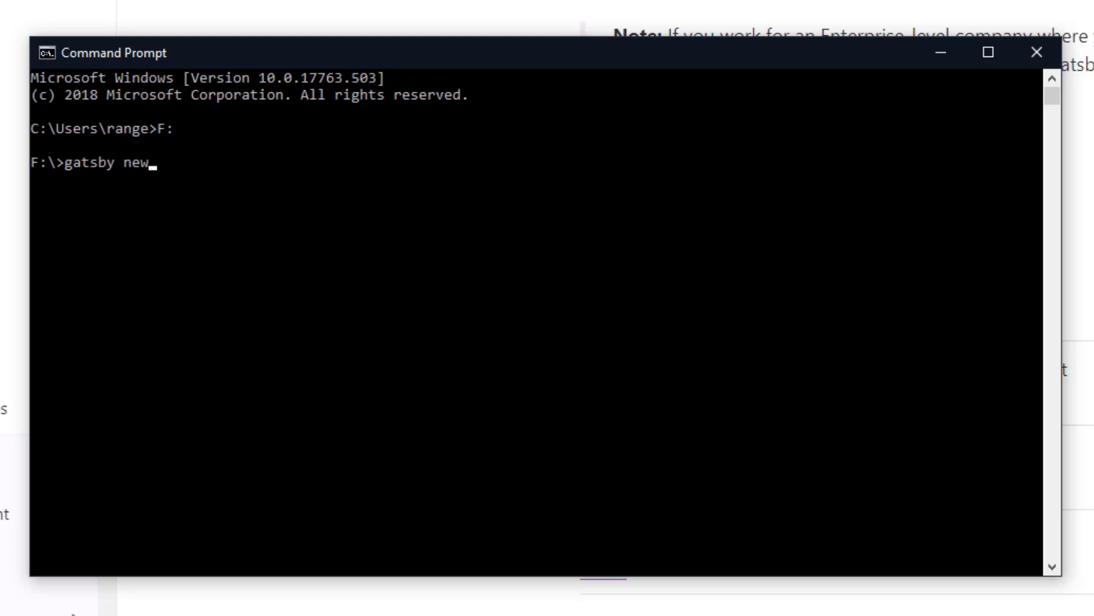
type("hello")
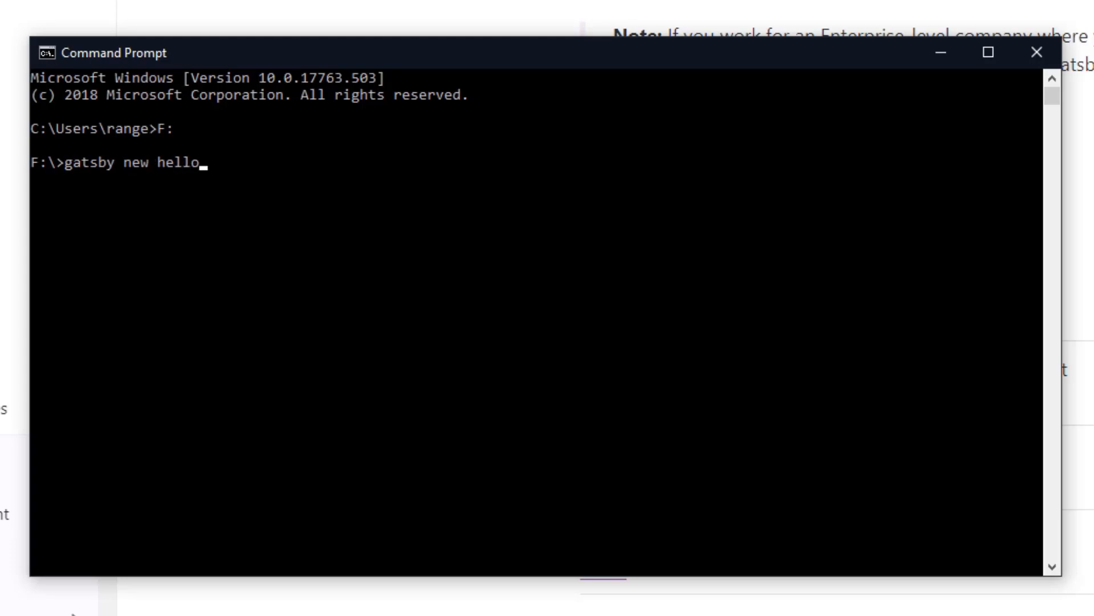
type("-wo")
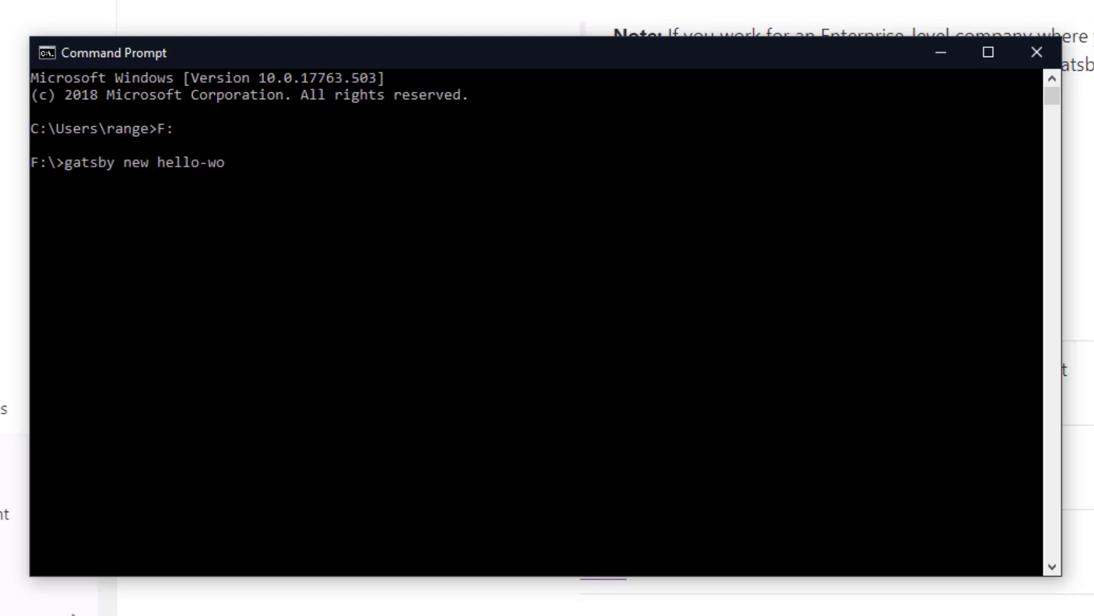
type("rld")
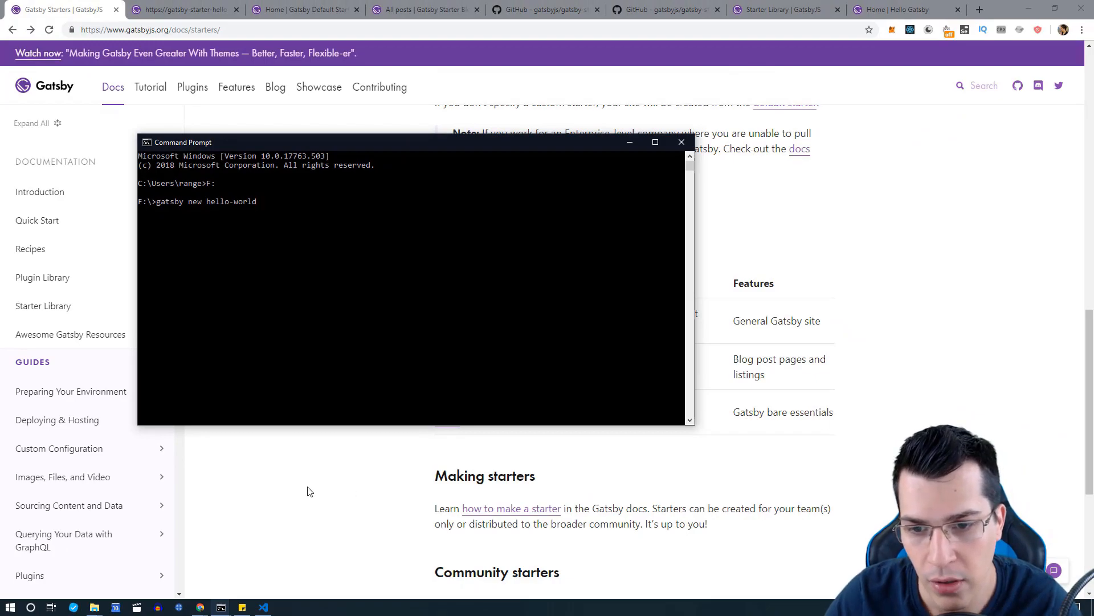
left_click(680, 141)
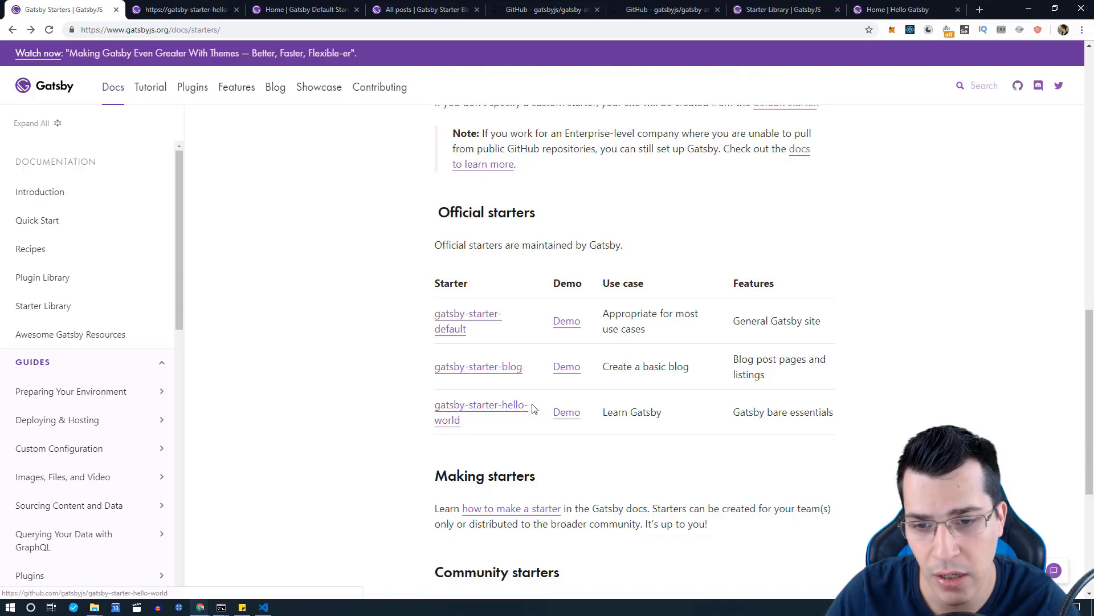
Get the gatsby-starter-hello-world GitHub URL from the address bar for the gatsby new command.
left_click(481, 405)
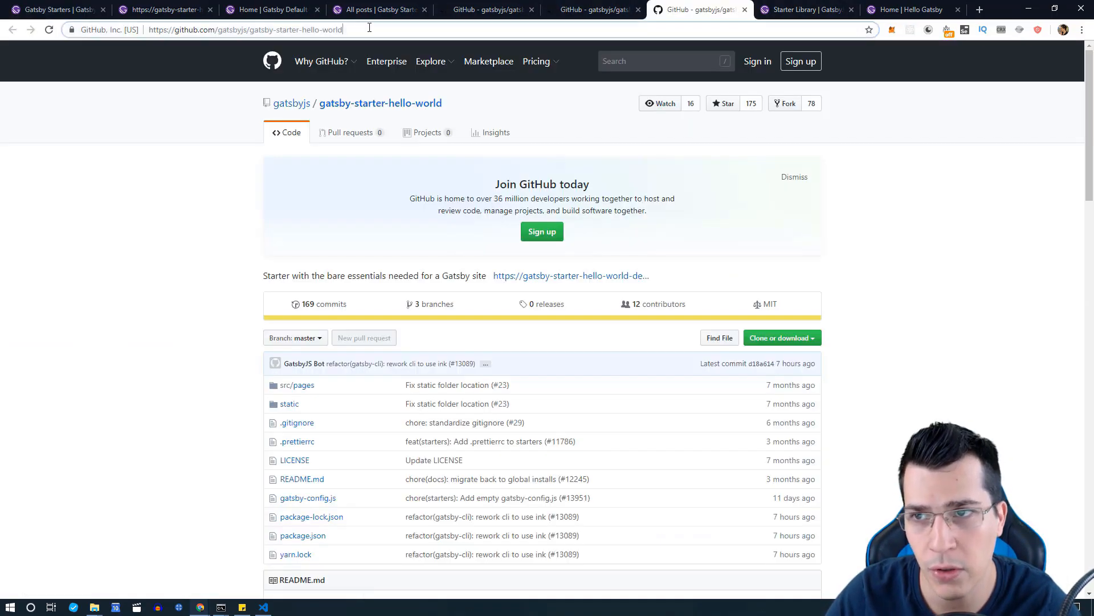
left_click(239, 30)
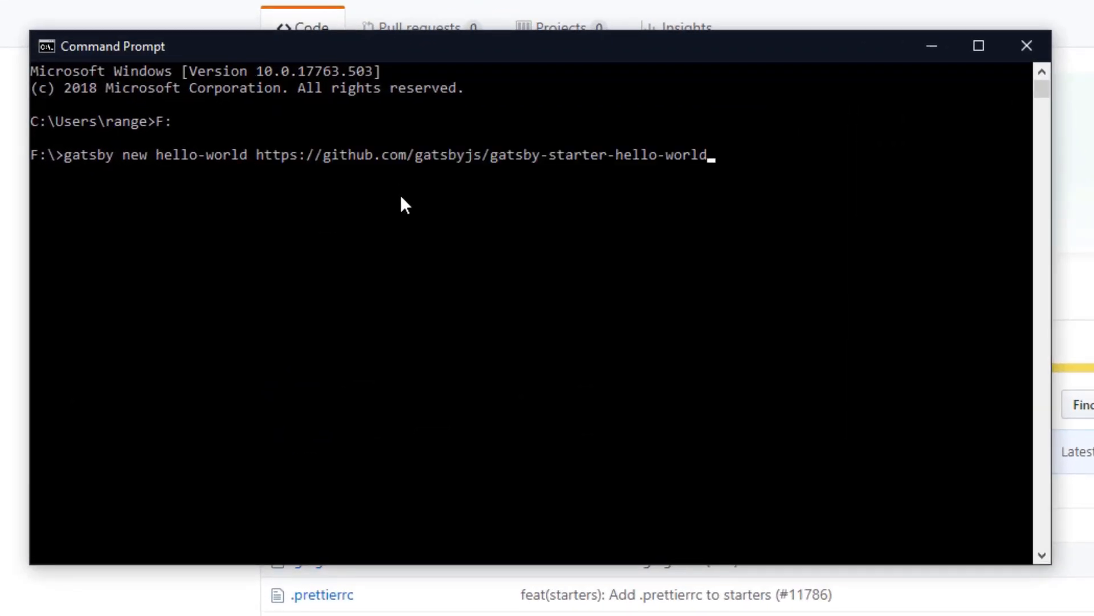
key("enter")
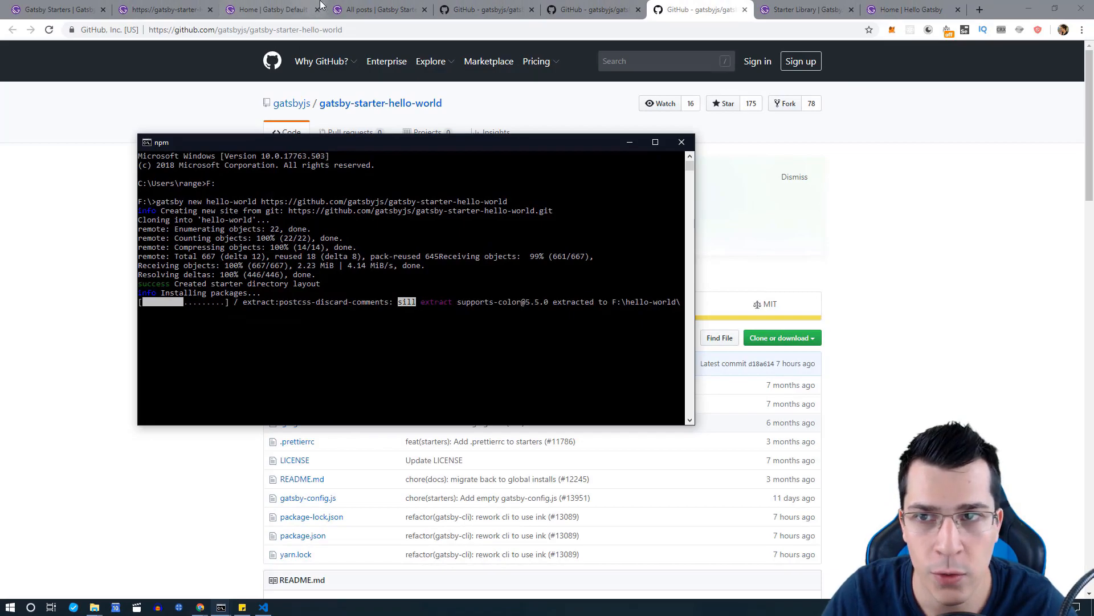
Compare the default and hello-world demo tabs, then return to the docs' Community starters section.
left_click(376, 9)
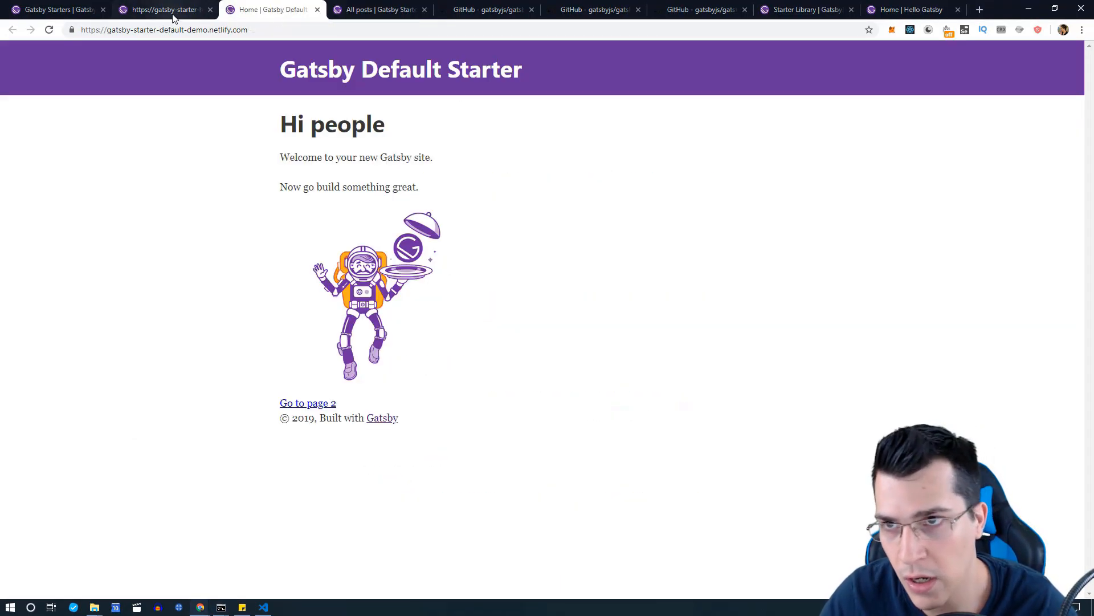
left_click(165, 9)
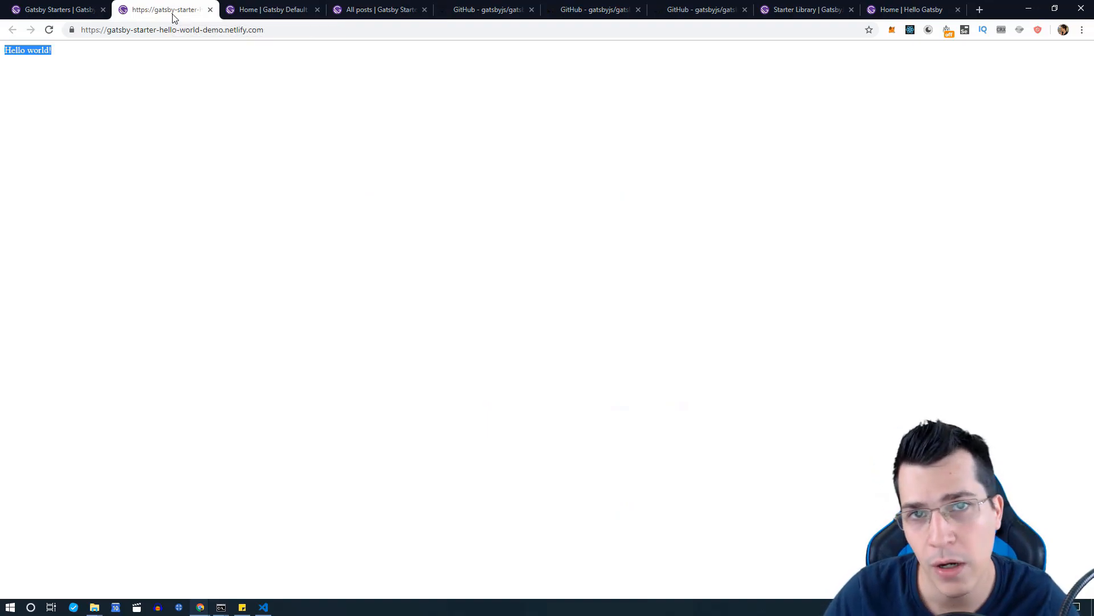
mouse_move(272, 23)
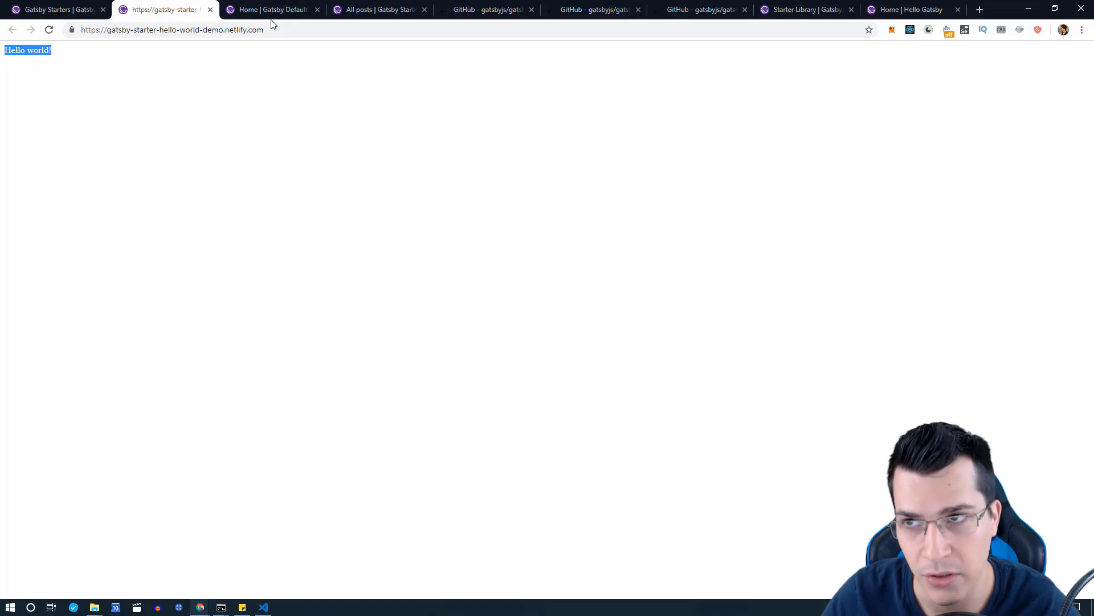
left_click(55, 9)
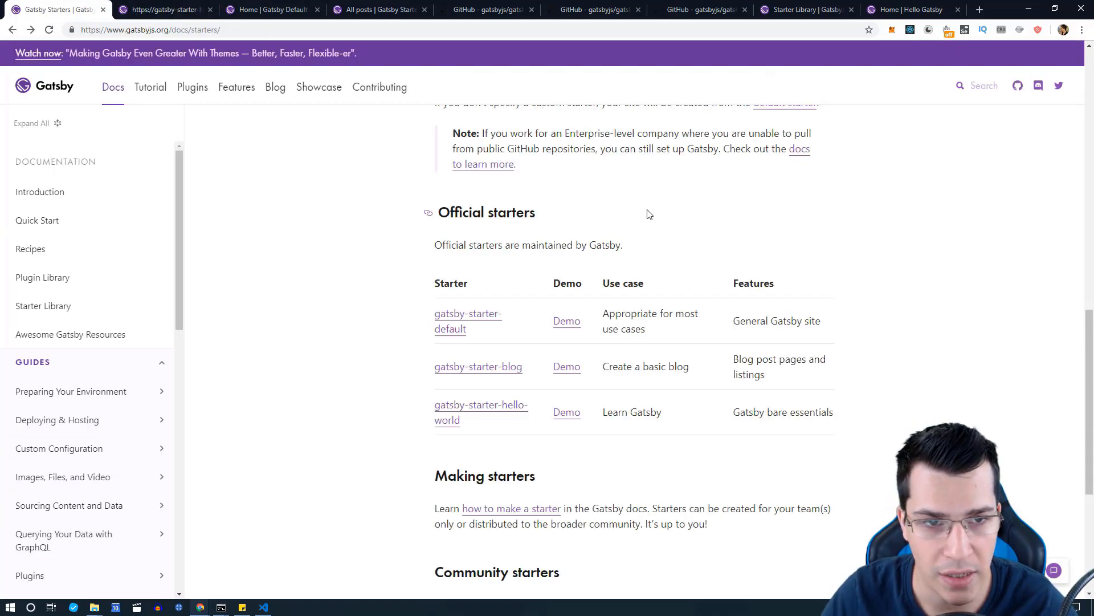
scroll("down", 3)
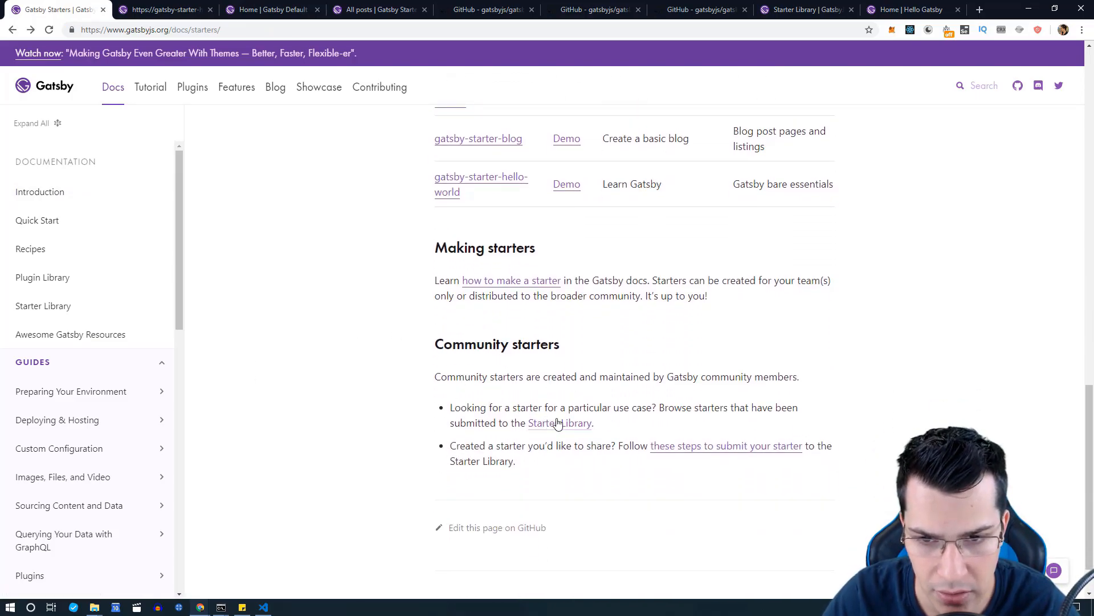
Enter the community Starter Library listing 170 Gatsby v2 starters and browse the grid.
left_click(560, 423)
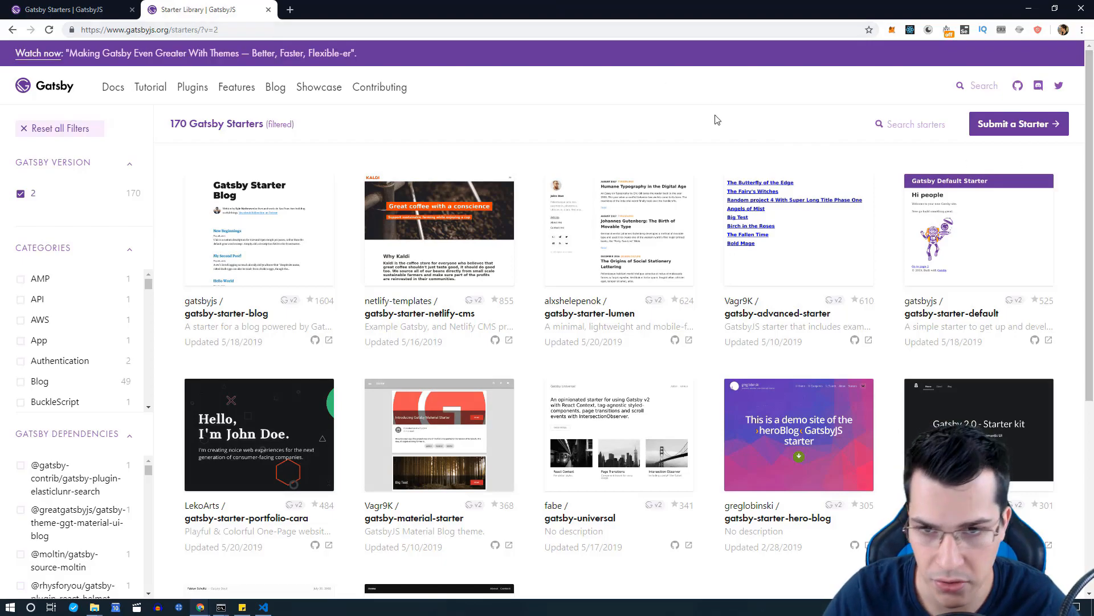
scroll("down", 3)
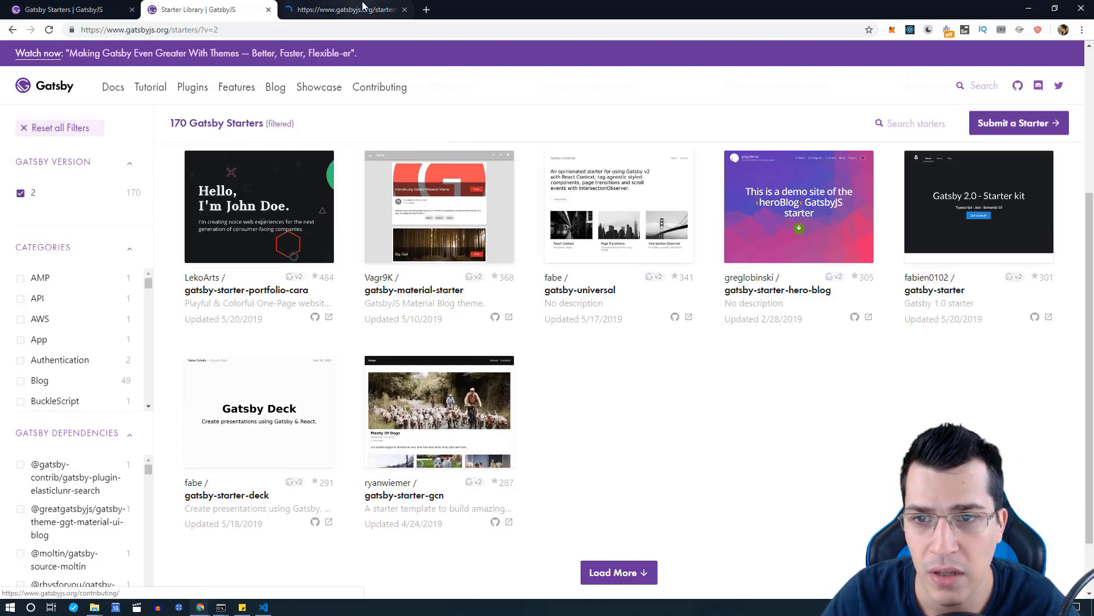
Visit the gatsby-material-starter live demo blog, browse it, and return to the Starter Library.
left_click(438, 206)
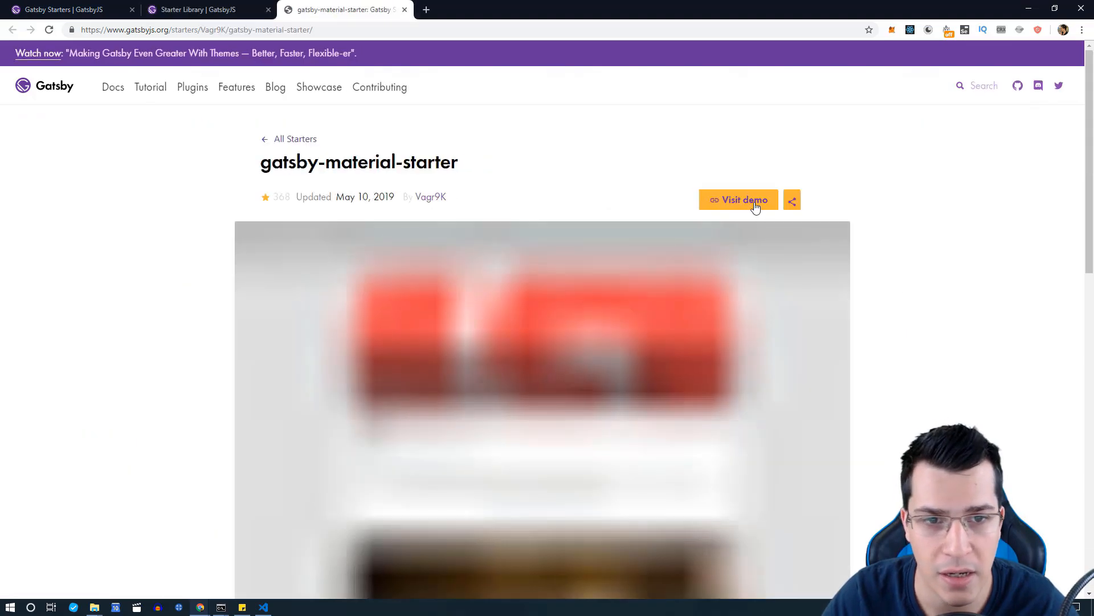
left_click(739, 200)
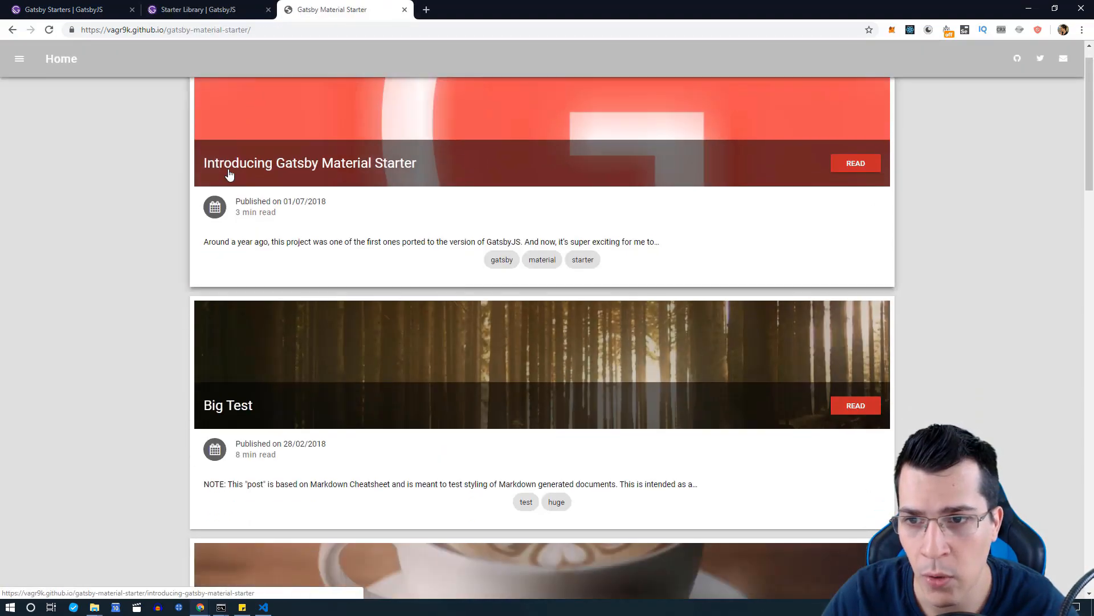
scroll("down", 3)
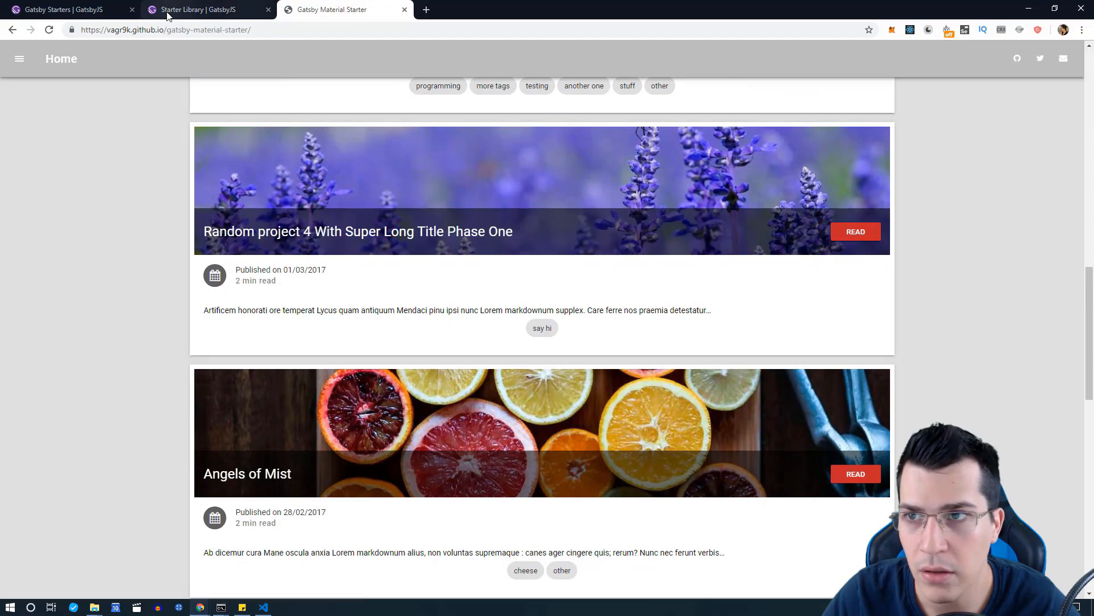
left_click(188, 9)
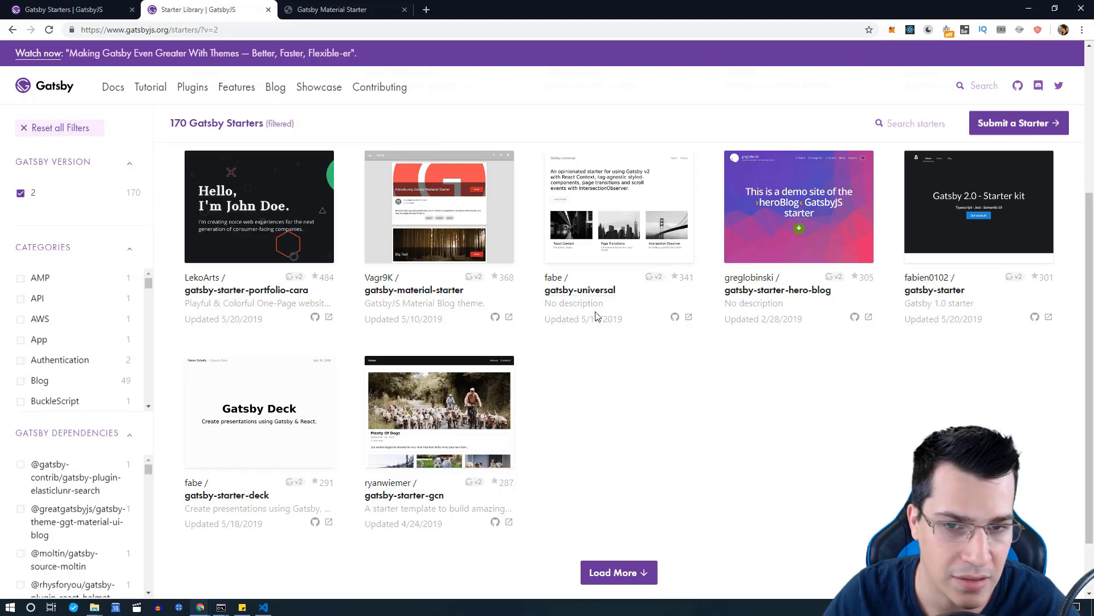
mouse_move(938, 427)
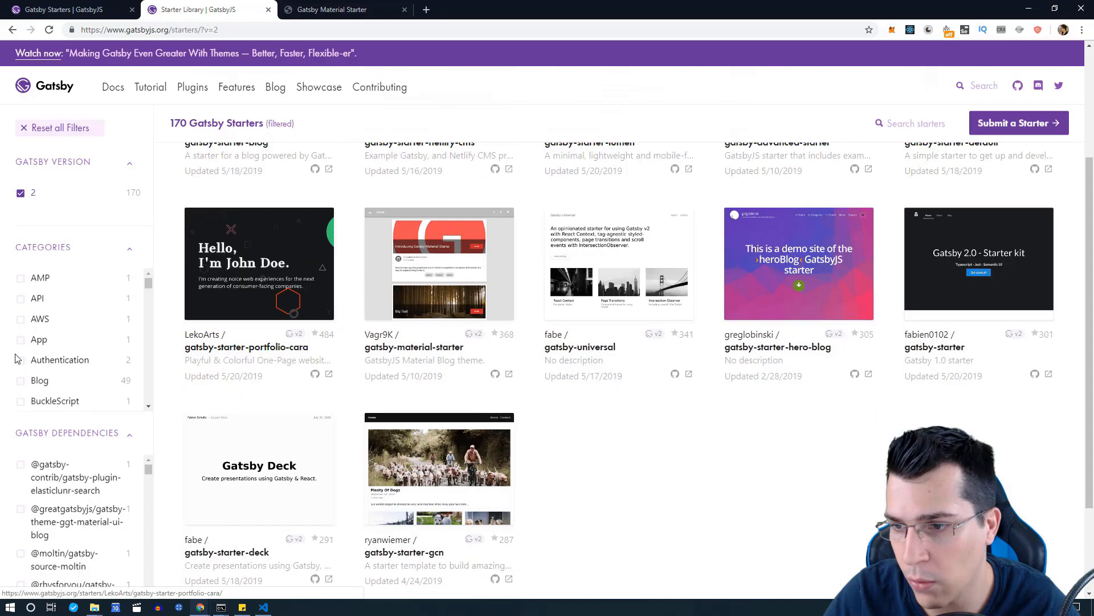
Scroll through the Categories filters toward the gatsby-starter-netlify-cms card.
scroll("down", 3)
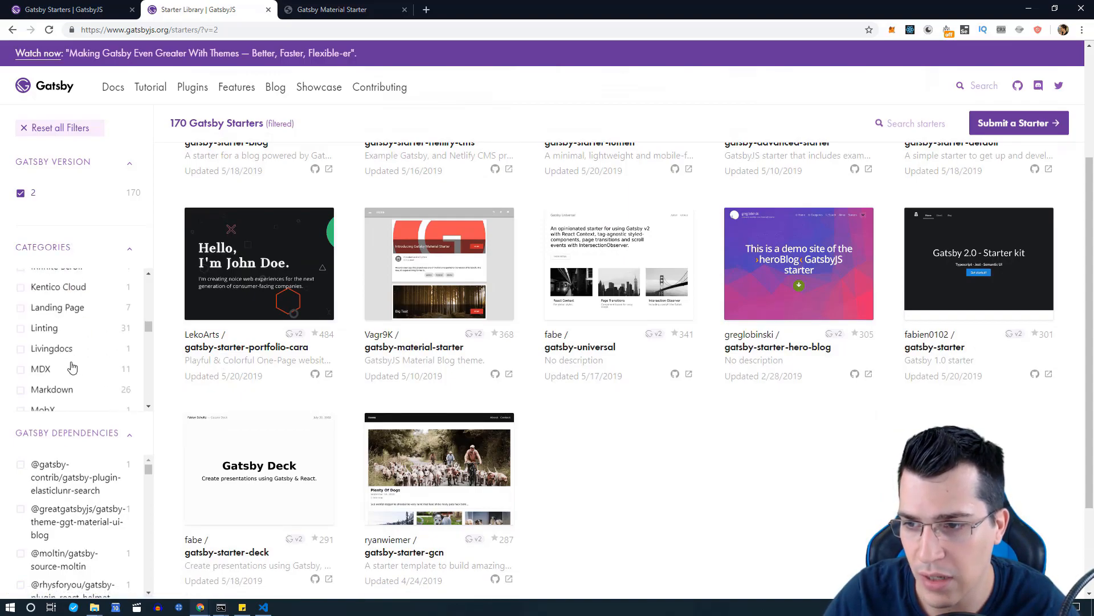
scroll("down", 3)
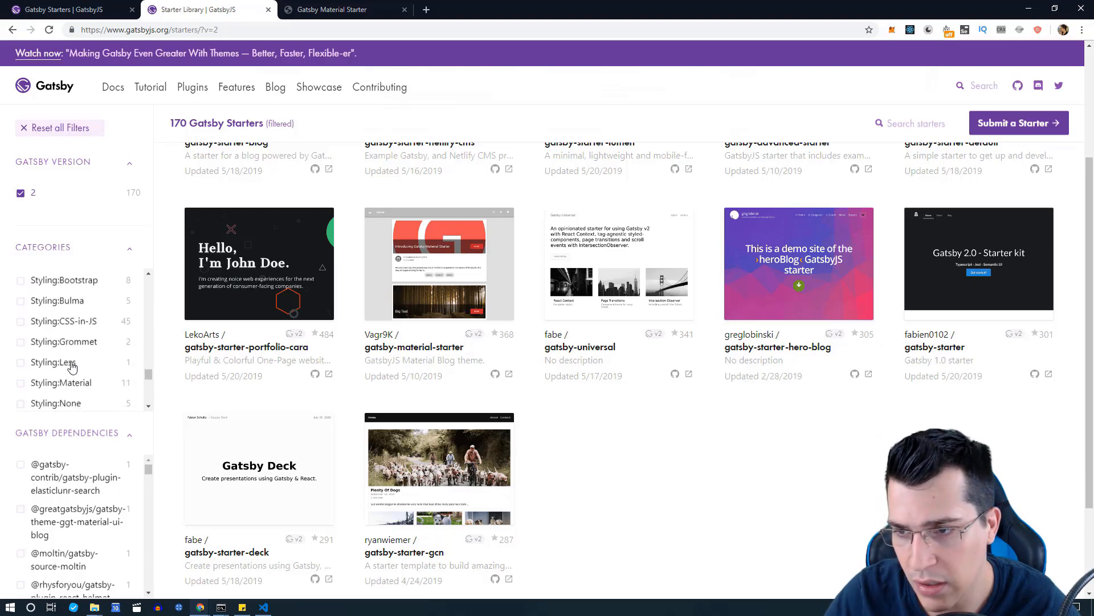
scroll("down", 3)
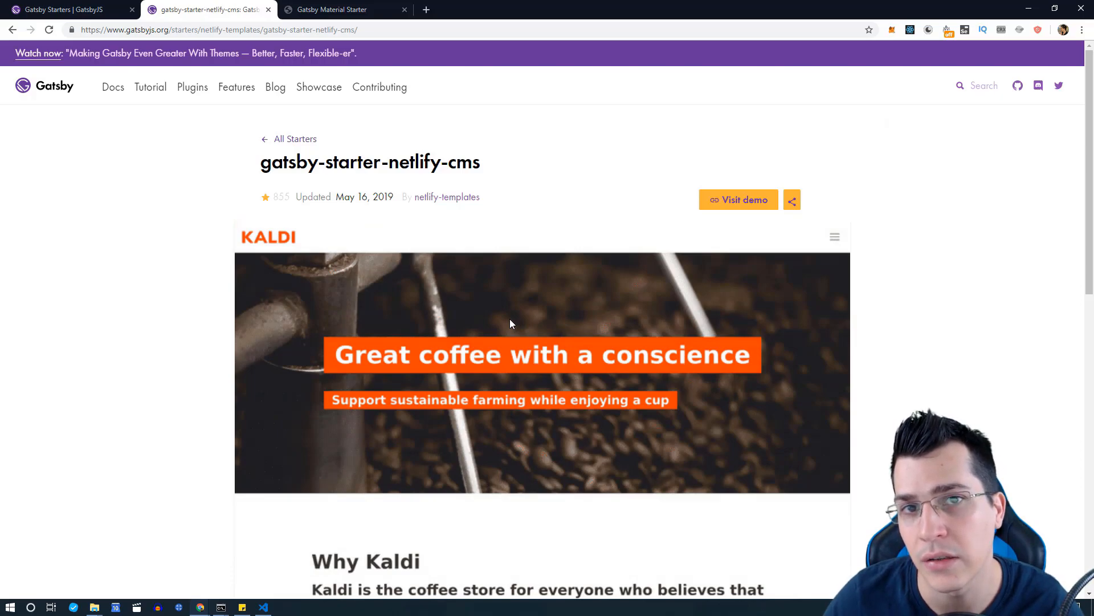
Follow the starter's Source link to the gatsby-starter-netlify-cms GitHub repo, then return to the library tab.
scroll("down", 3)
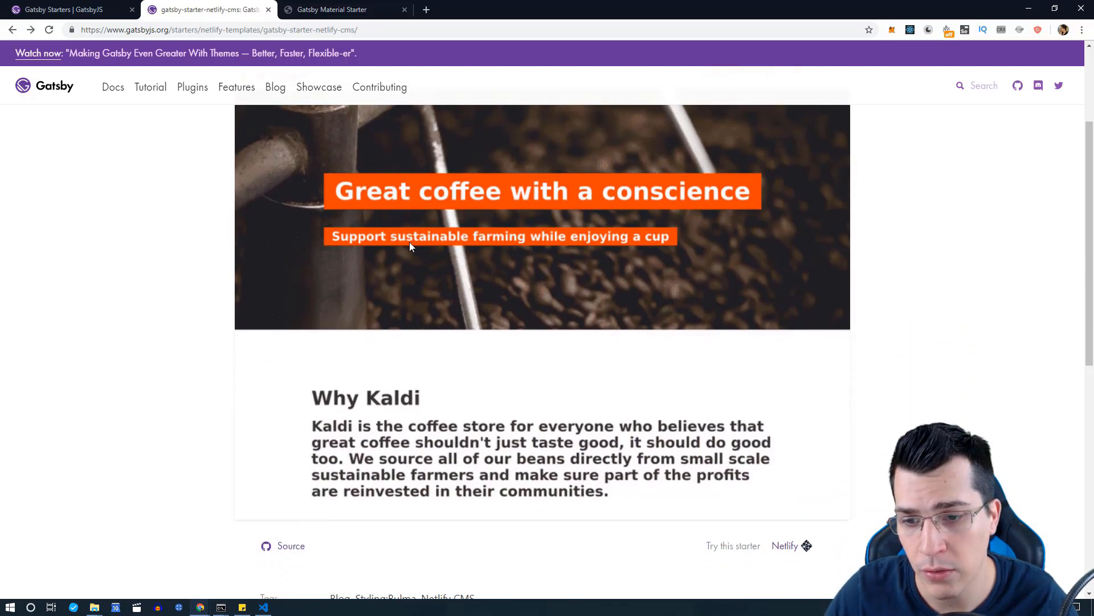
scroll("down", 3)
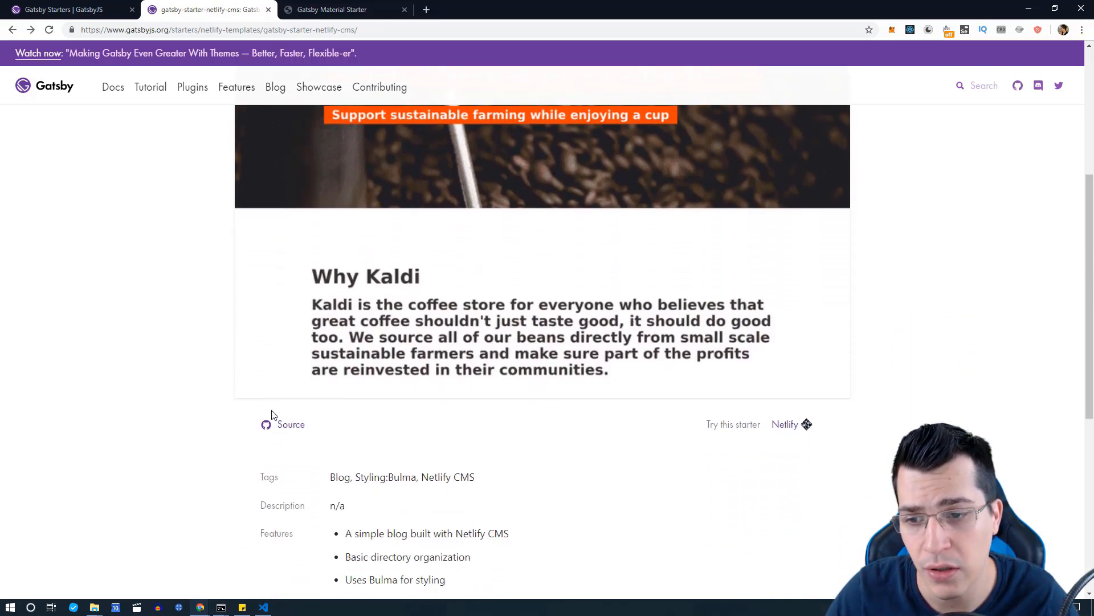
left_click(291, 424)
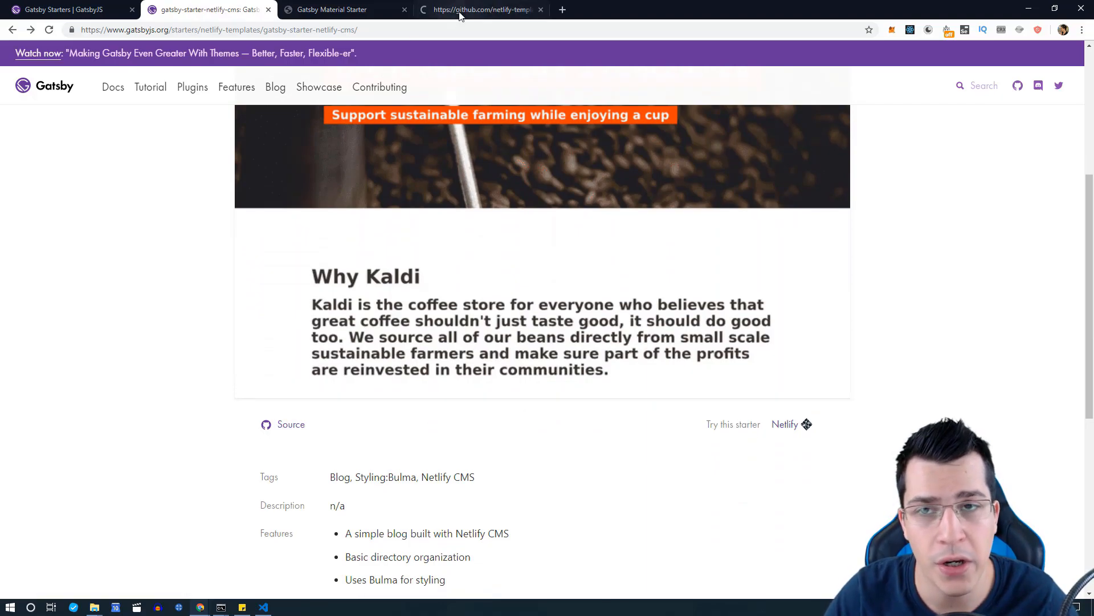
left_click(491, 9)
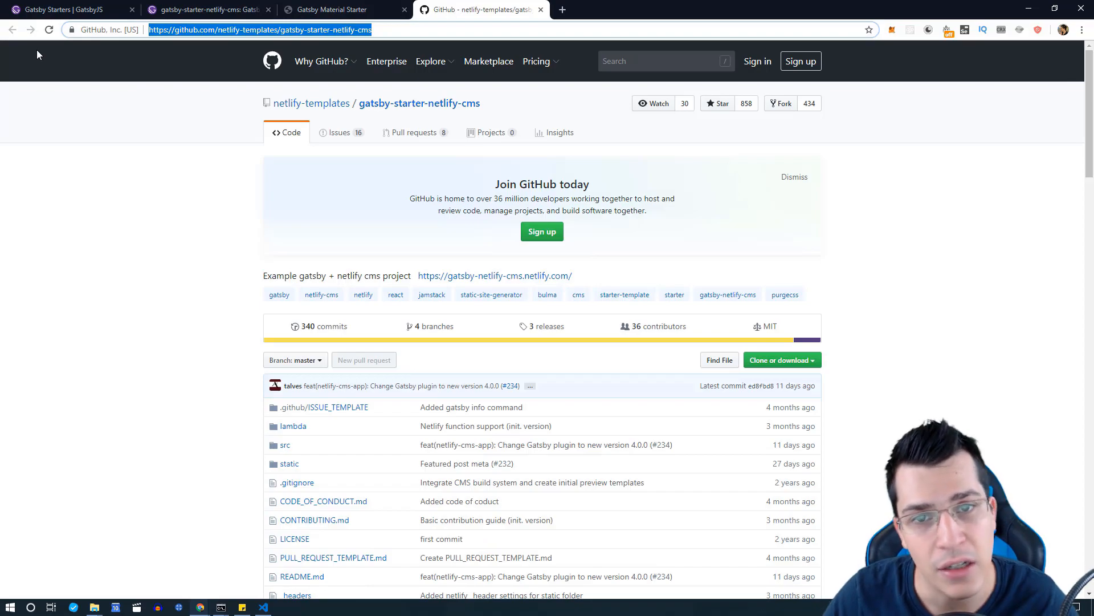
left_click(62, 10)
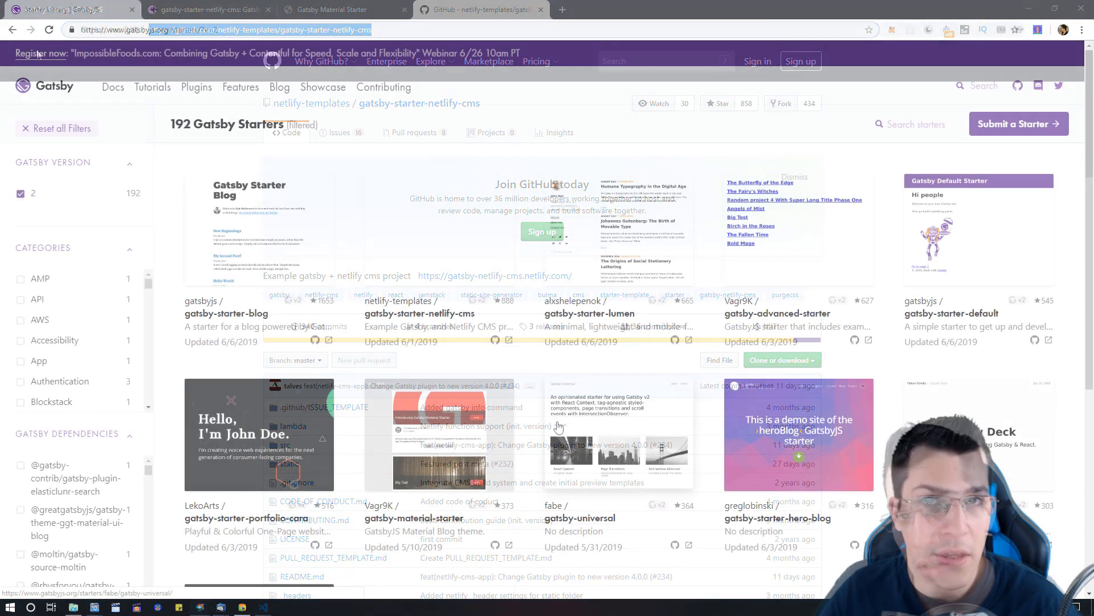